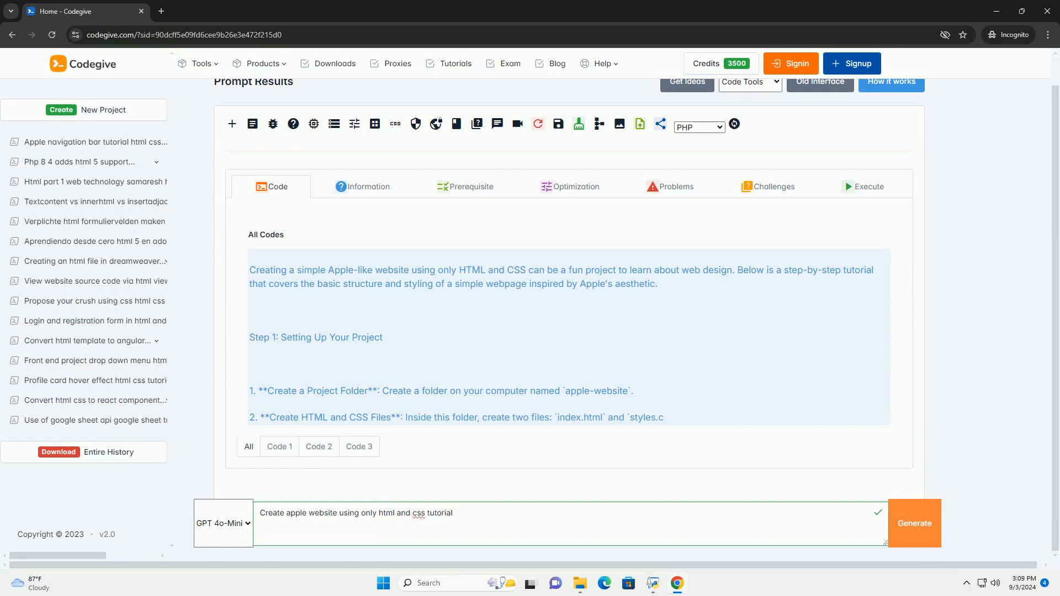
{"action": "scroll", "scroll_direction": "down", "scroll_amount": 3}
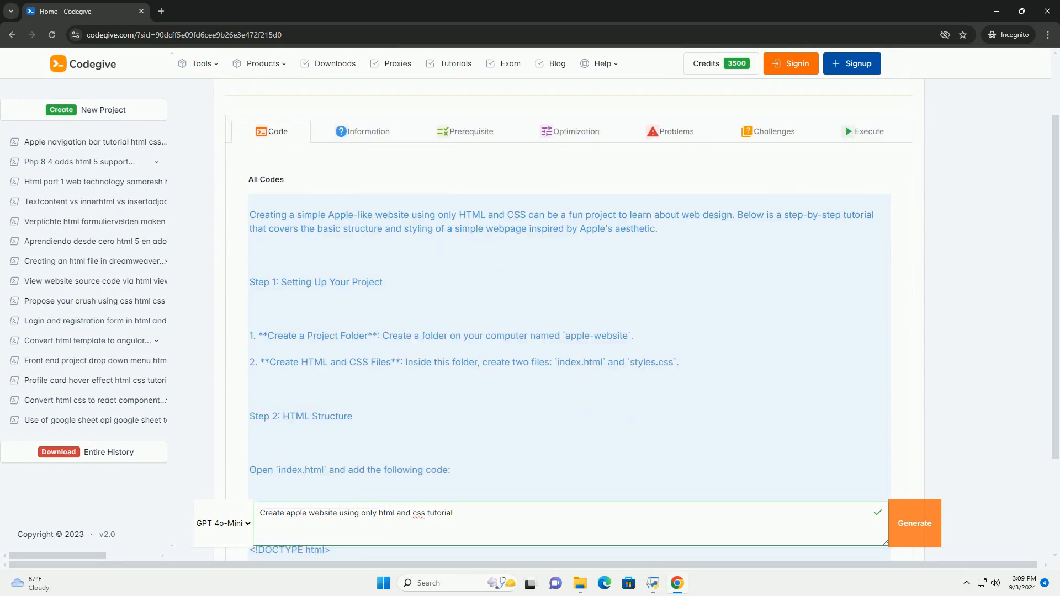
{"action": "scroll", "scroll_direction": "down", "scroll_amount": 3}
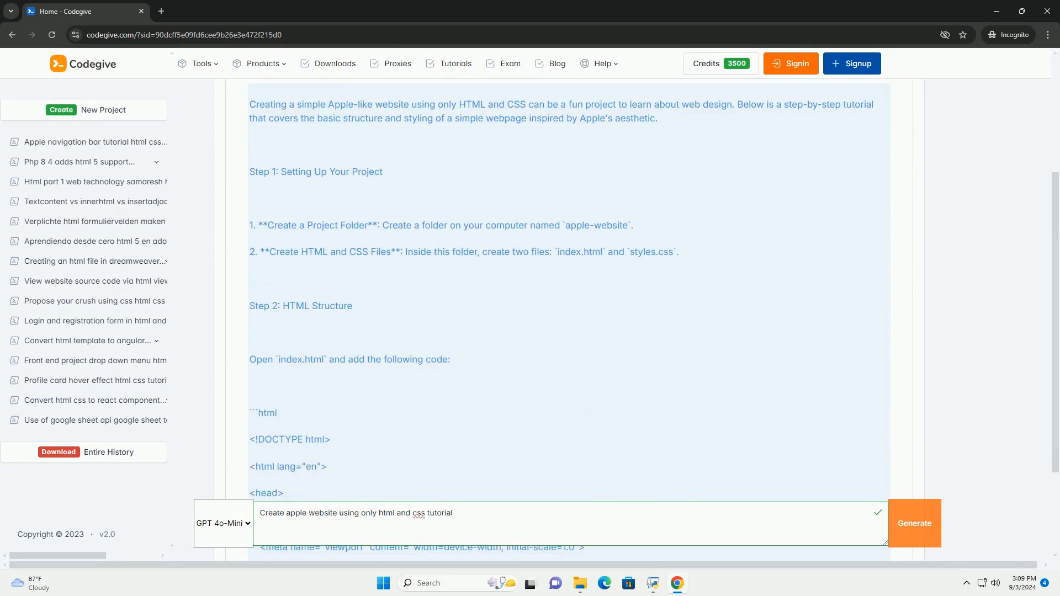
{"action": "scroll", "scroll_direction": "down", "scroll_amount": 3}
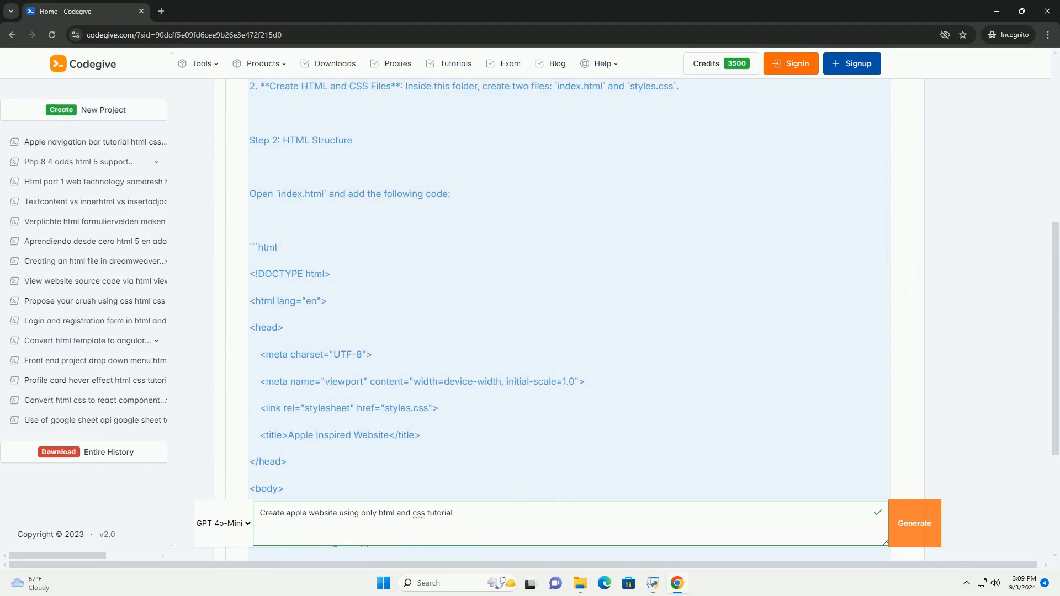
{"action": "scroll", "scroll_direction": "down", "scroll_amount": 3}
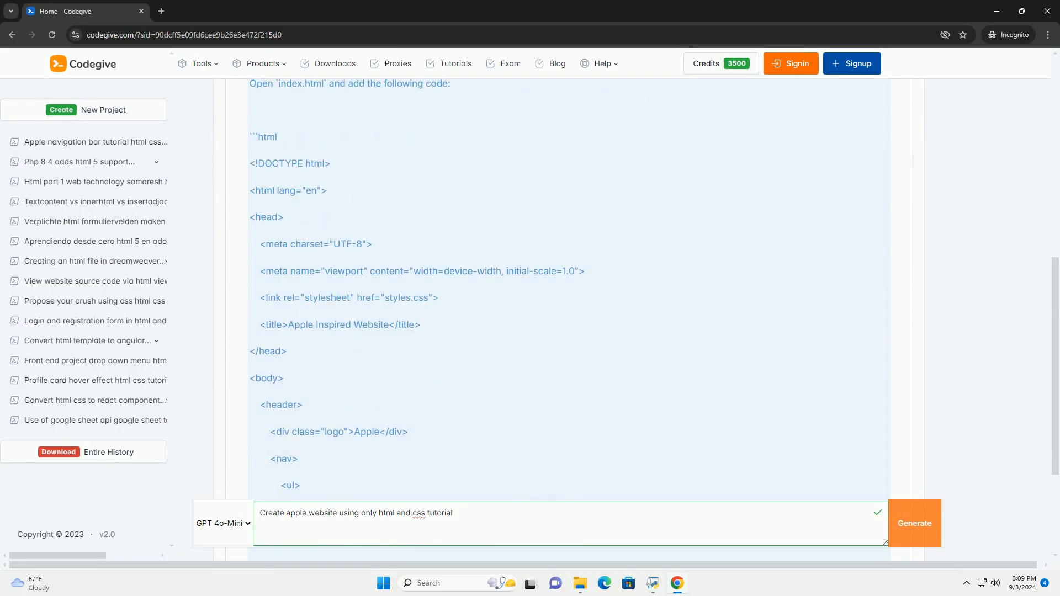
{"action": "scroll", "scroll_direction": "down", "scroll_amount": 3}
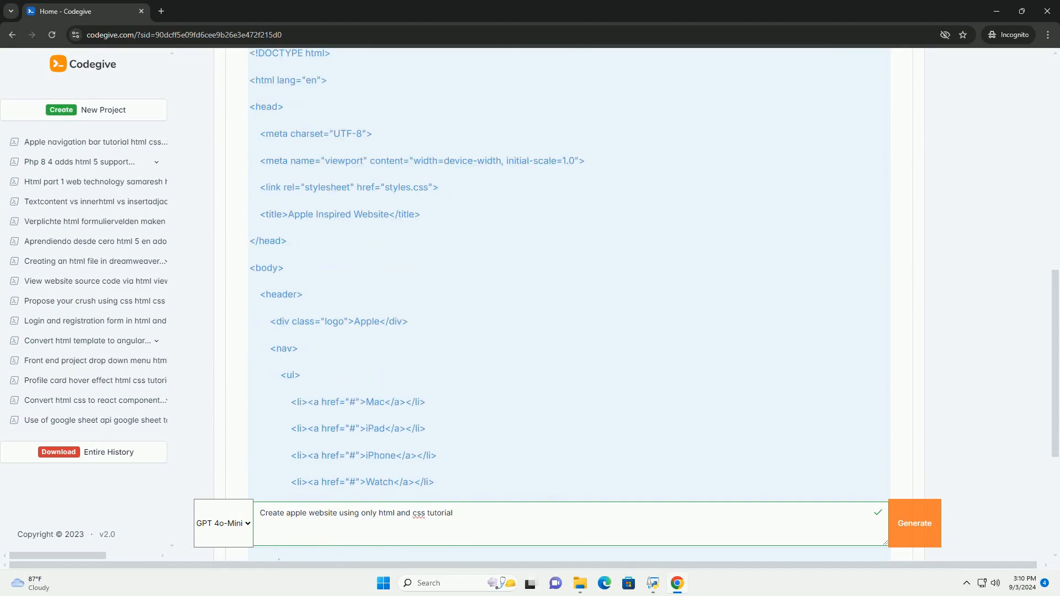
{"action": "scroll", "scroll_direction": "down", "scroll_amount": 3}
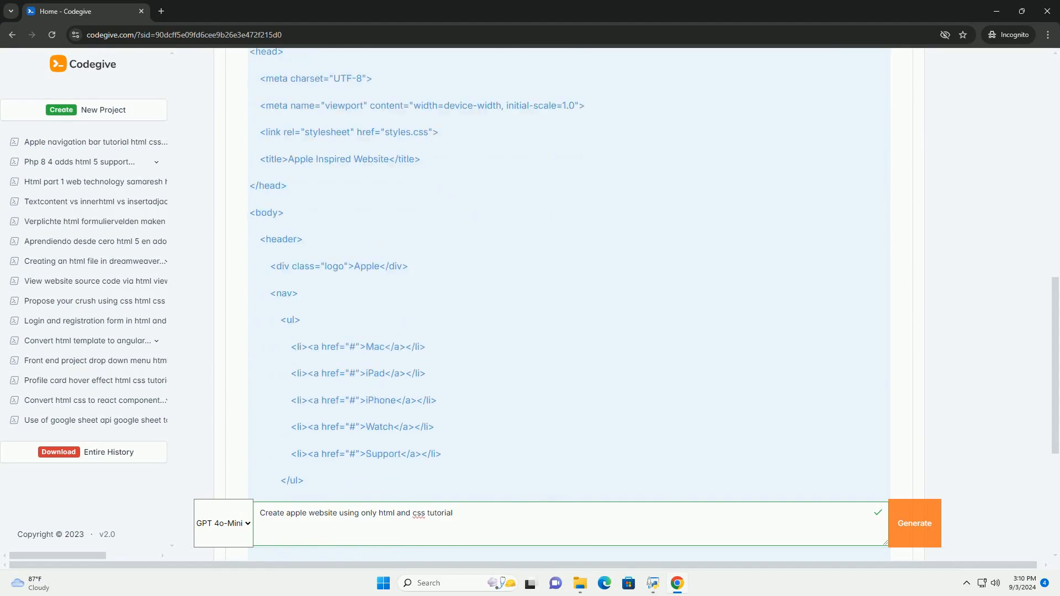
{"action": "scroll", "scroll_direction": "down", "scroll_amount": 3}
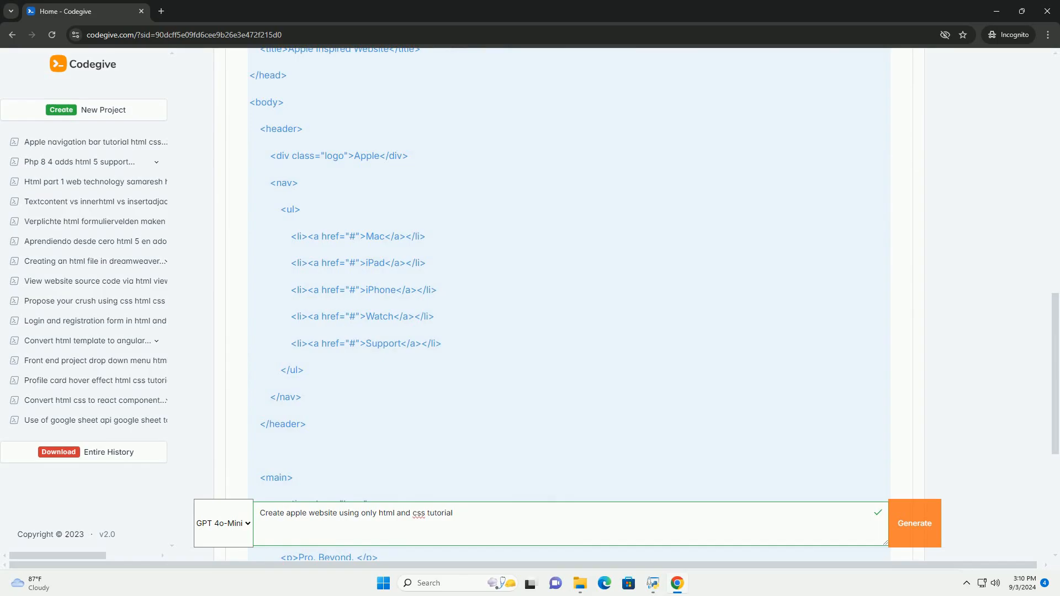
{"action": "scroll", "scroll_direction": "down", "scroll_amount": 3}
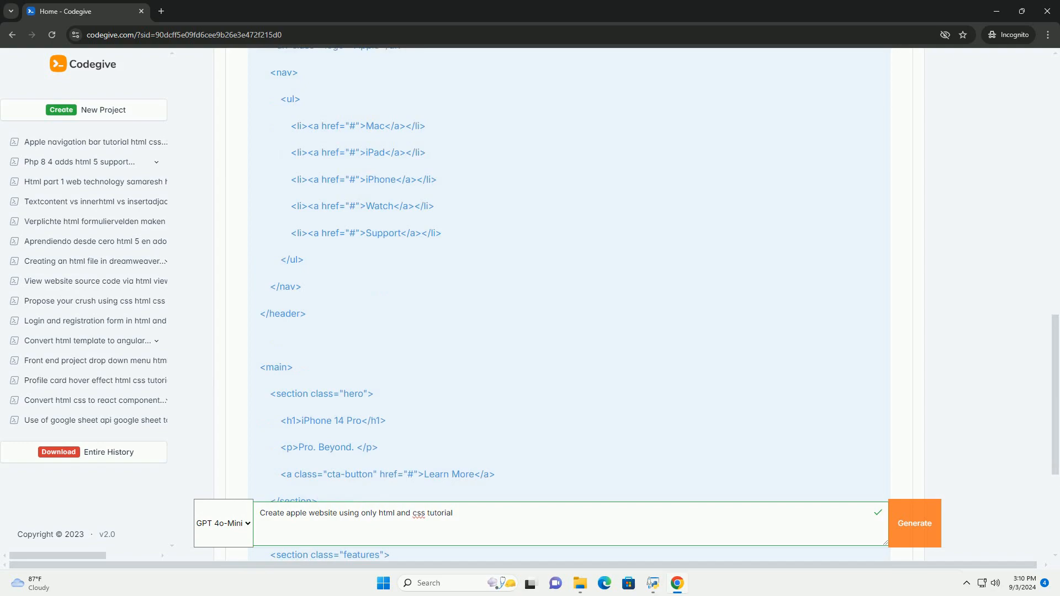
{"action": "scroll", "scroll_direction": "down", "scroll_amount": 3}
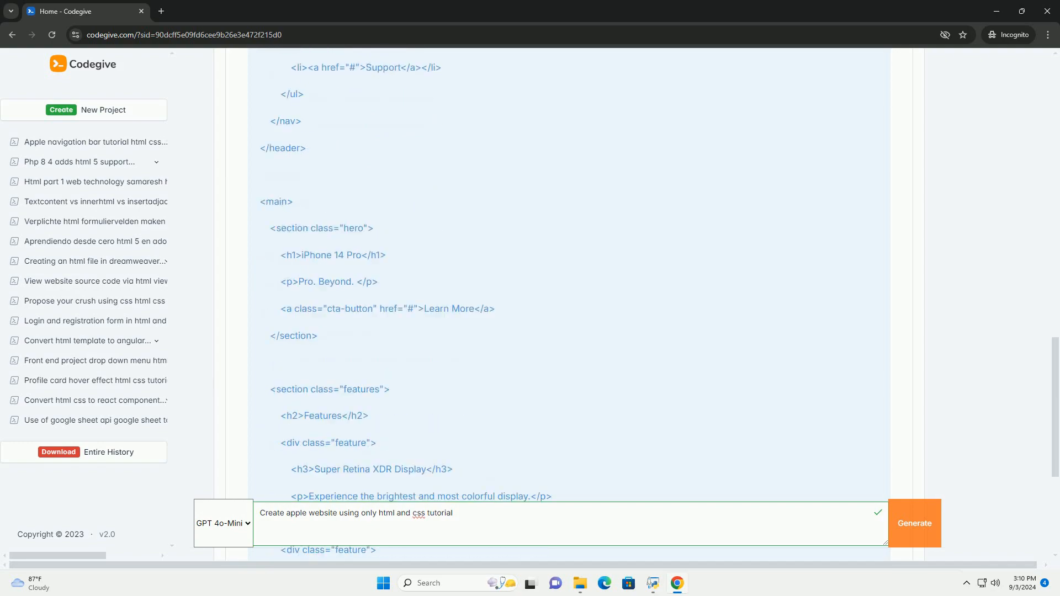
{"action": "scroll", "scroll_direction": "down", "scroll_amount": 3}
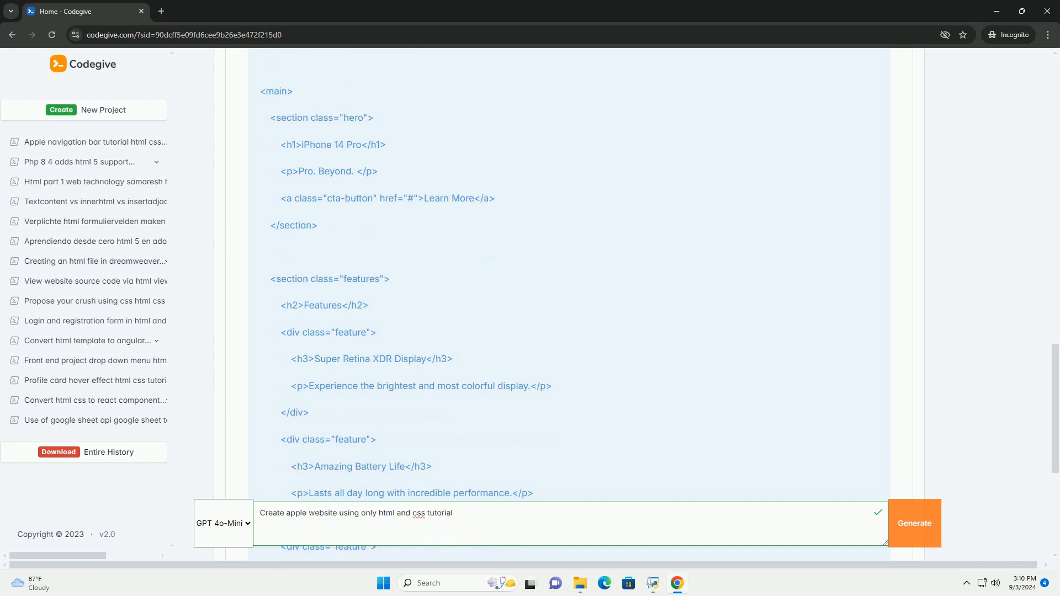
{"action": "scroll", "scroll_direction": "down", "scroll_amount": 3}
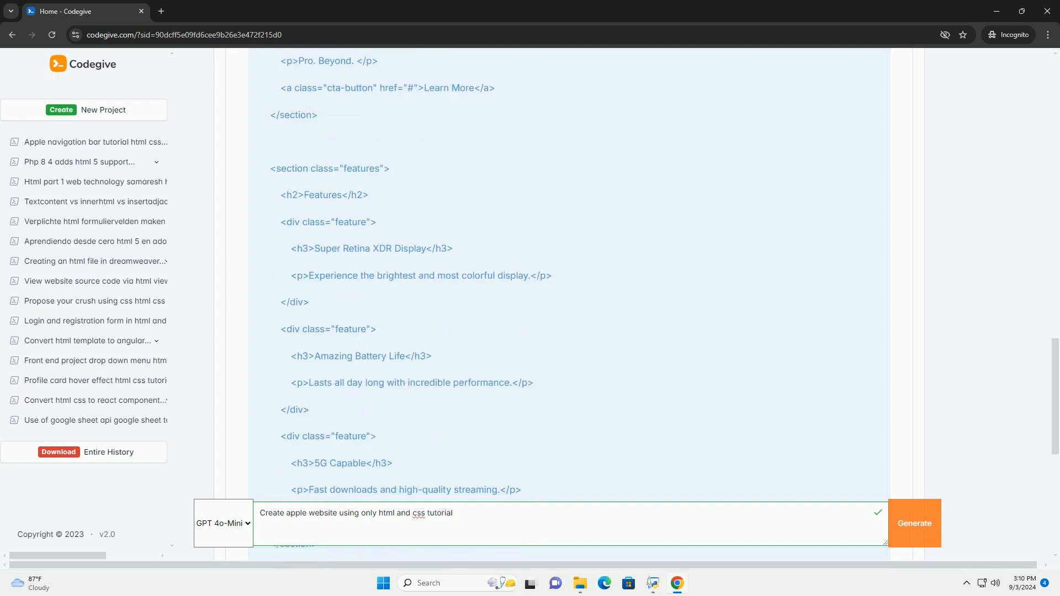
{"action": "scroll", "scroll_direction": "down", "scroll_amount": 3}
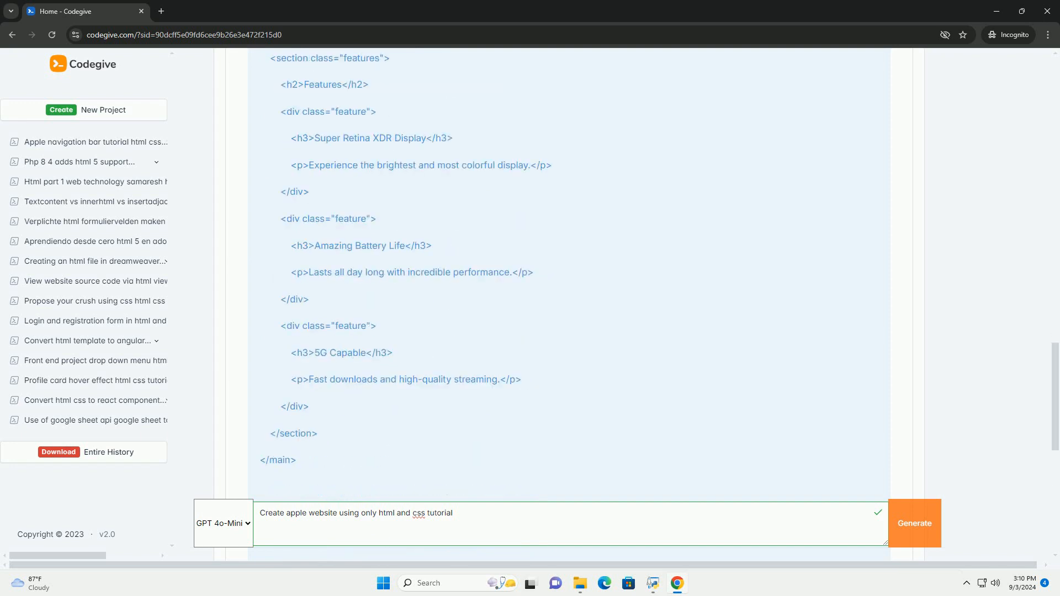
{"action": "scroll", "scroll_direction": "down", "scroll_amount": 3}
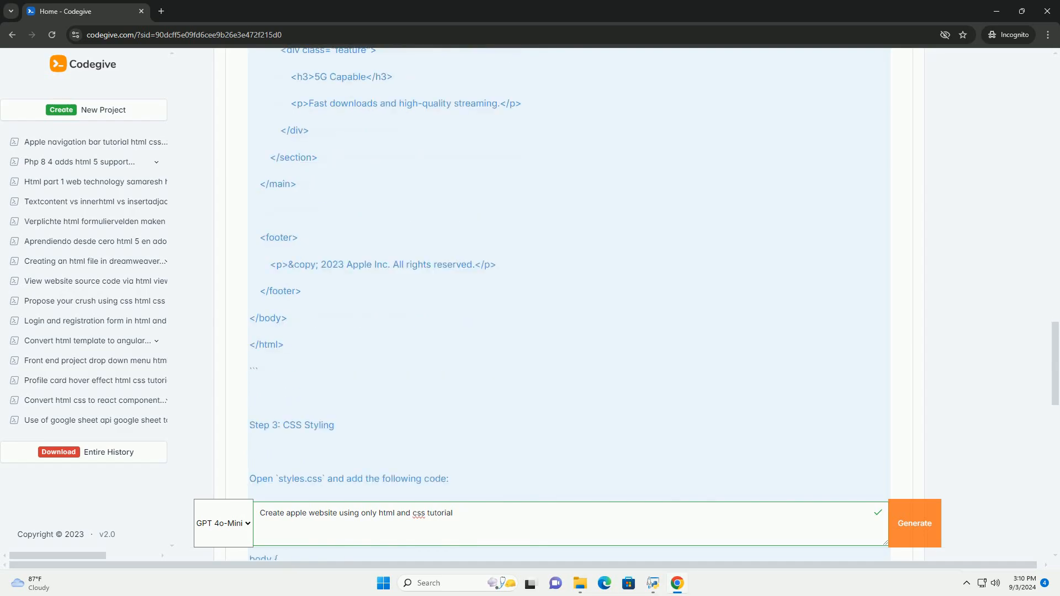
{"action": "scroll", "scroll_direction": "down", "scroll_amount": 3}
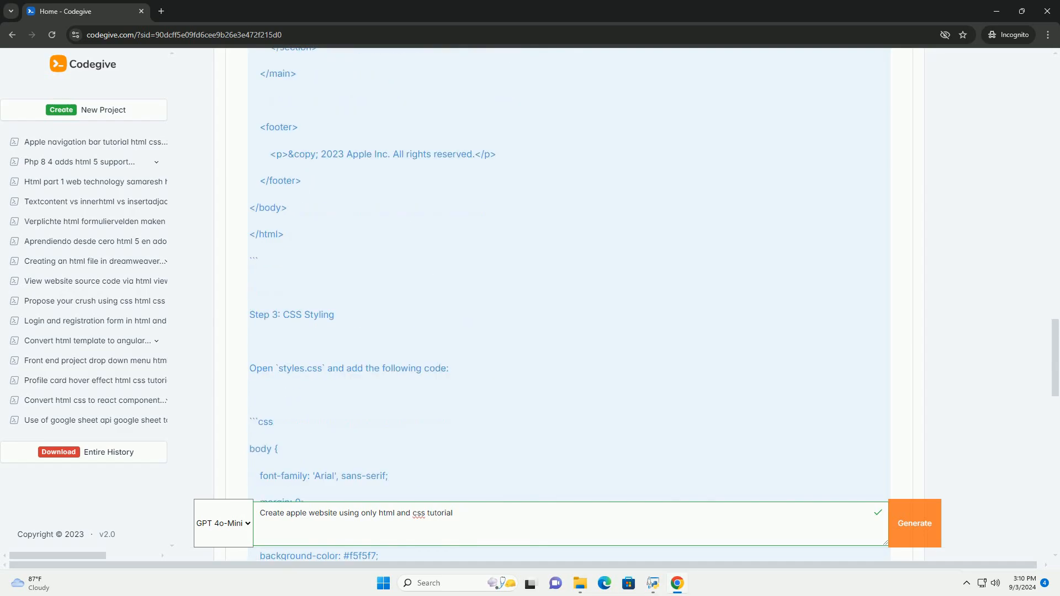
{"action": "scroll", "scroll_direction": "down", "scroll_amount": 3}
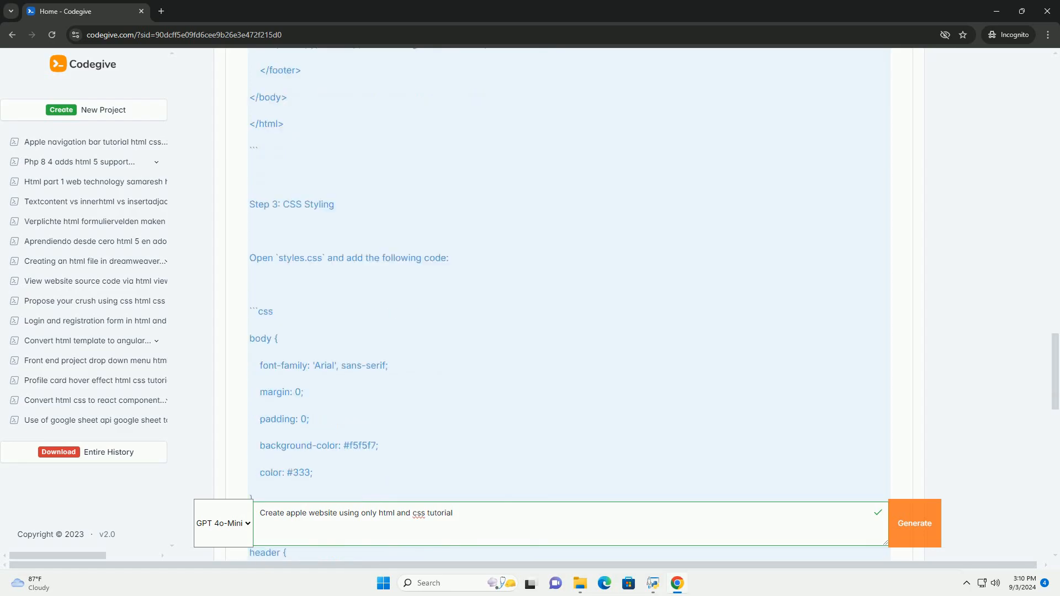
{"action": "scroll", "scroll_direction": "down", "scroll_amount": 3}
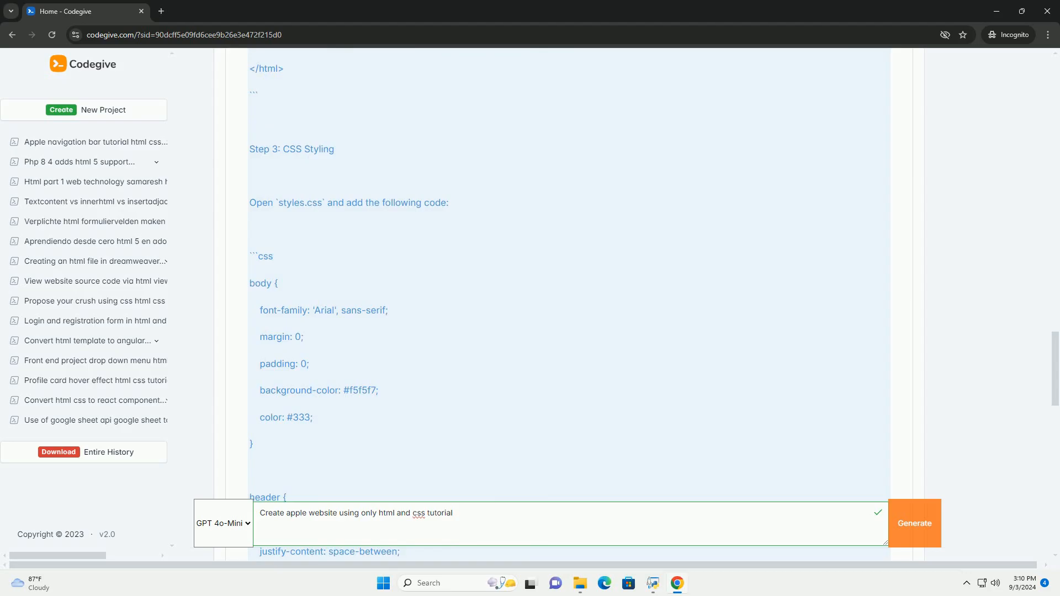
{"action": "scroll", "scroll_direction": "down", "scroll_amount": 3}
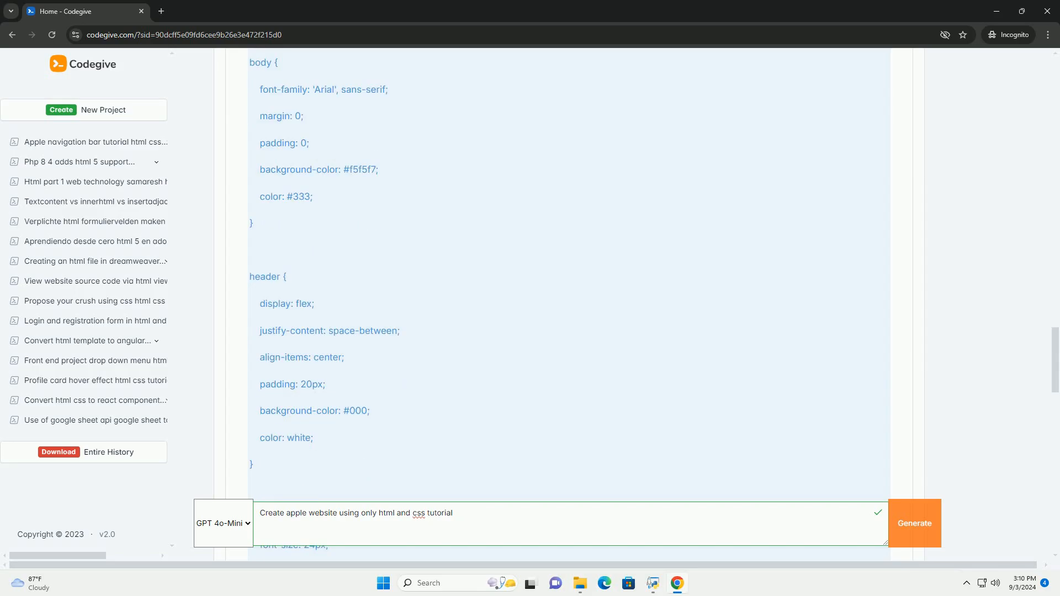
{"action": "scroll", "scroll_direction": "down", "scroll_amount": 3}
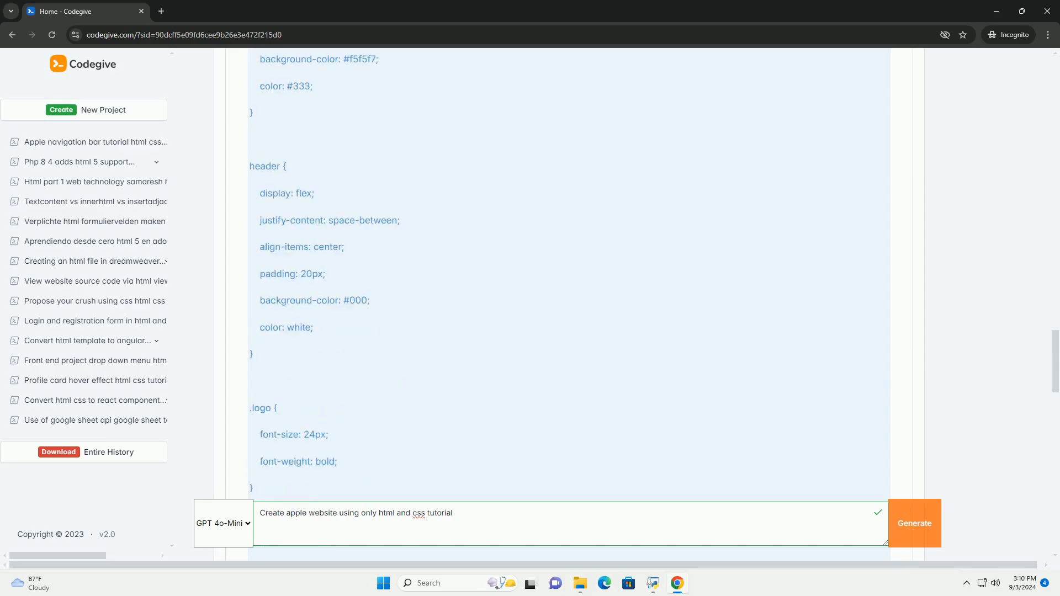
{"action": "scroll", "scroll_direction": "down", "scroll_amount": 3}
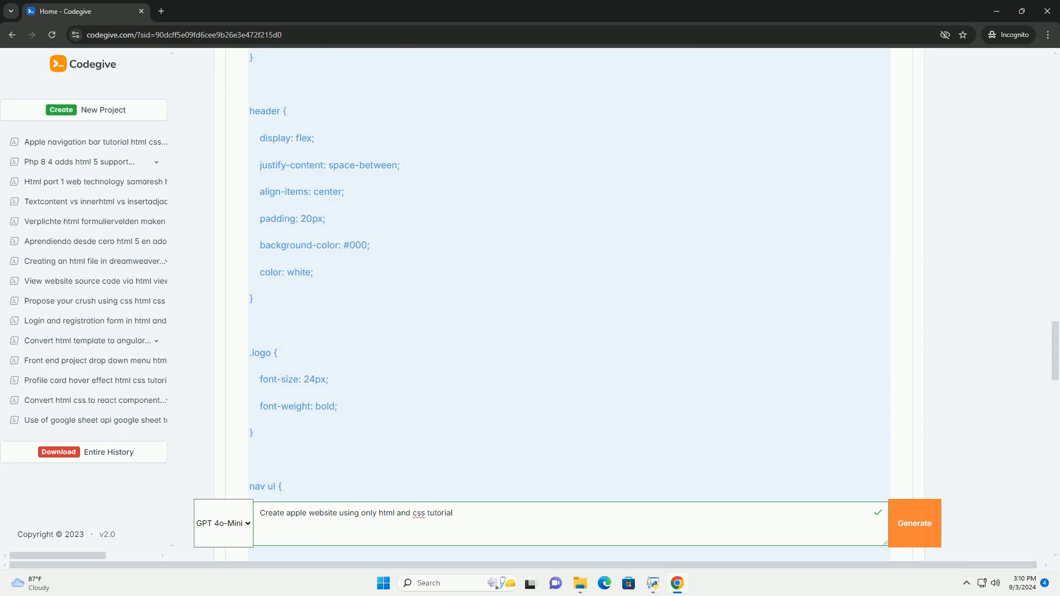
{"action": "scroll", "scroll_direction": "down", "scroll_amount": 3}
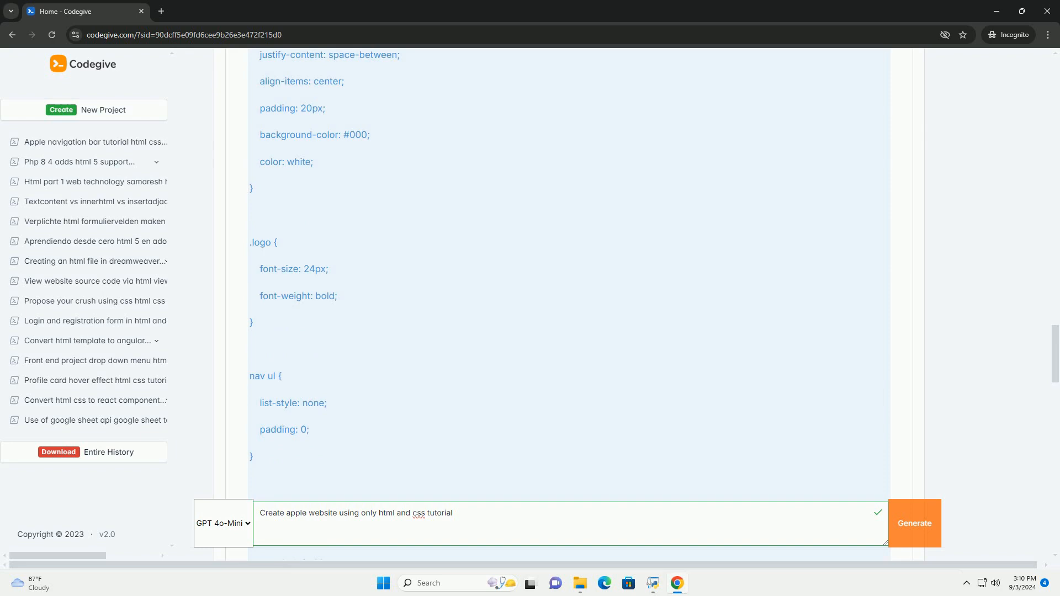
{"action": "scroll", "scroll_direction": "down", "scroll_amount": 3}
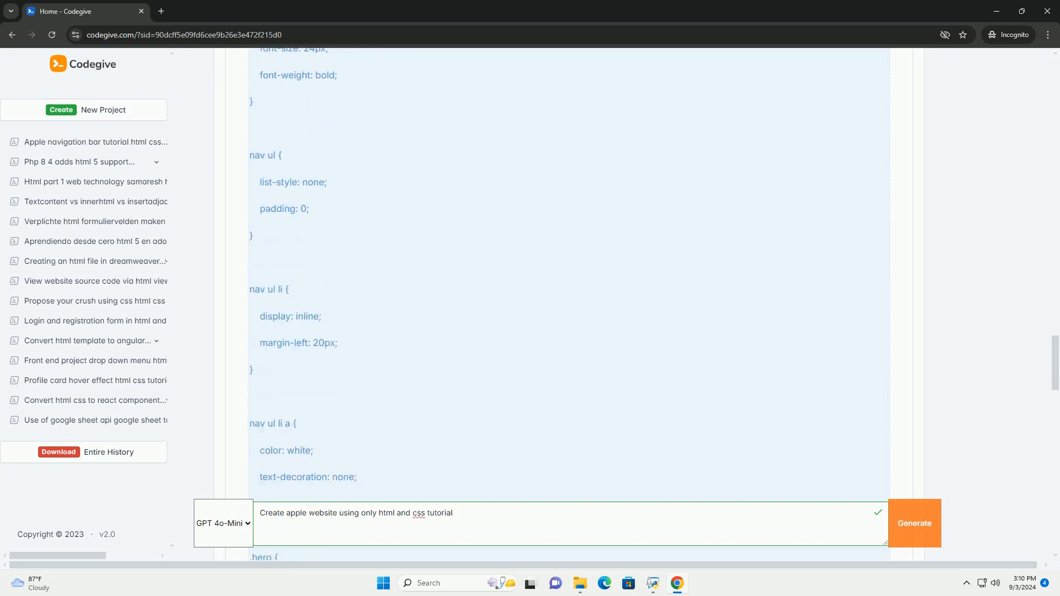
{"action": "scroll", "scroll_direction": "down", "scroll_amount": 3}
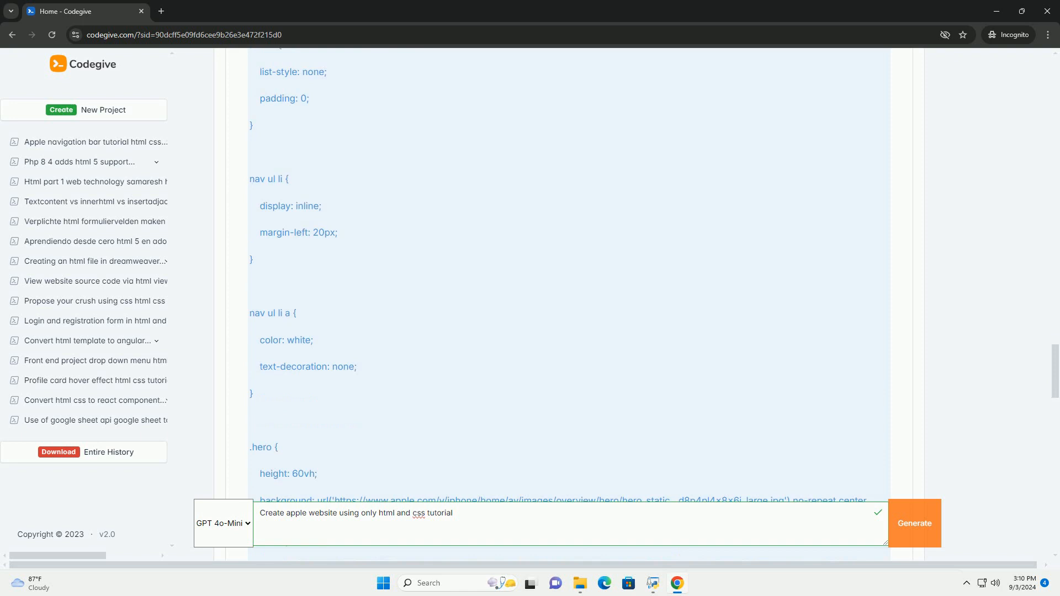
{"action": "scroll", "scroll_direction": "down", "scroll_amount": 3}
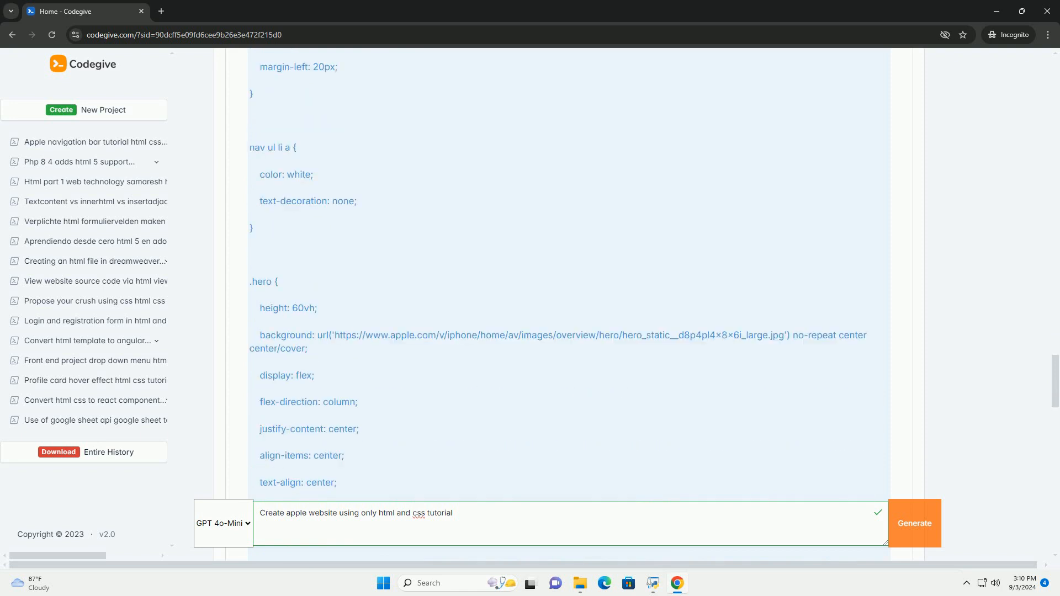
{"action": "scroll", "scroll_direction": "down", "scroll_amount": 3}
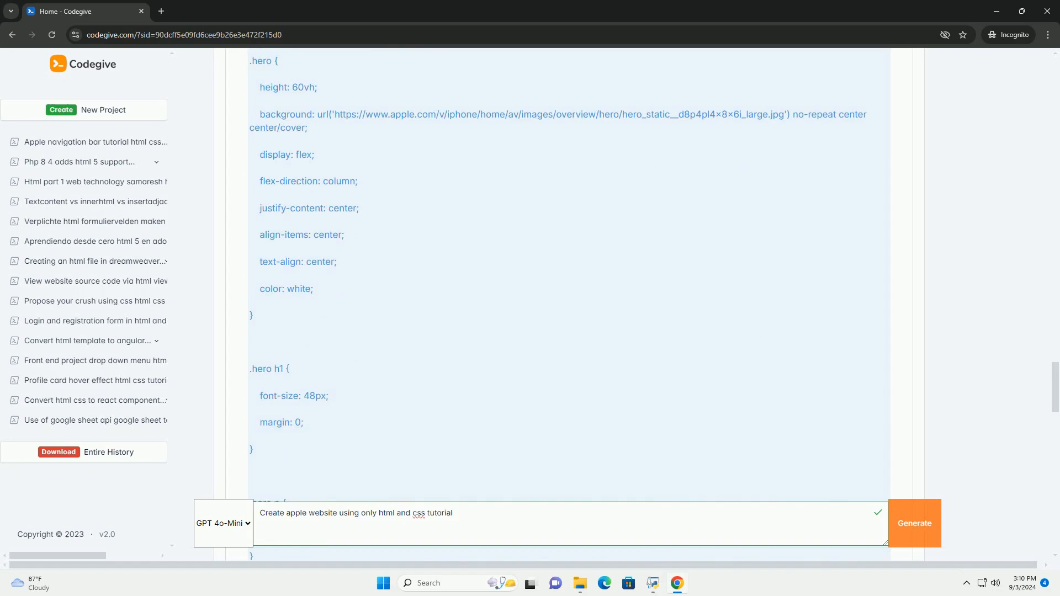
{"action": "scroll", "scroll_direction": "down", "scroll_amount": 3}
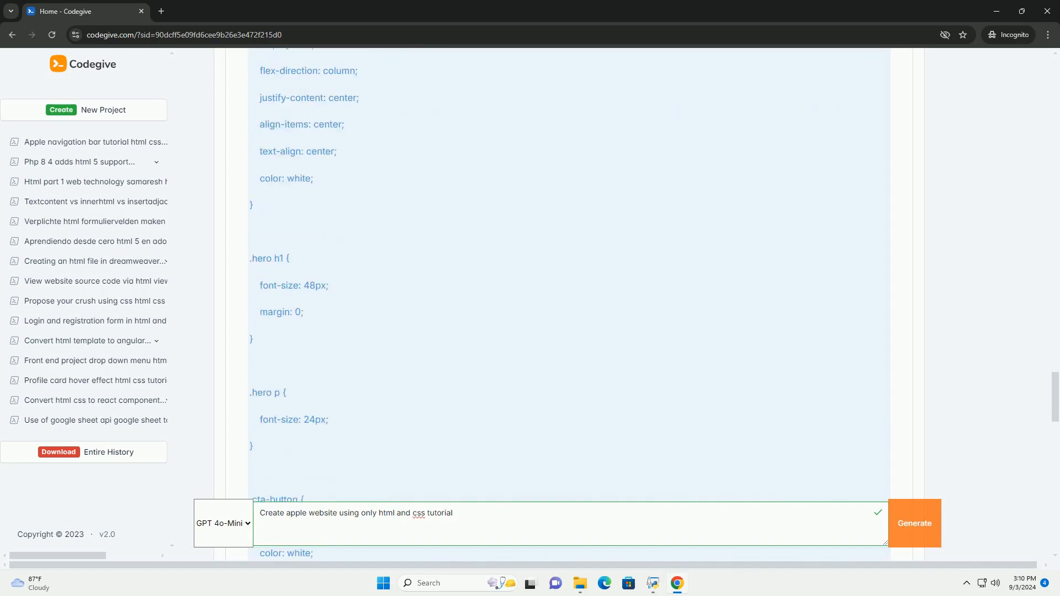
{"action": "scroll", "scroll_direction": "down", "scroll_amount": 3}
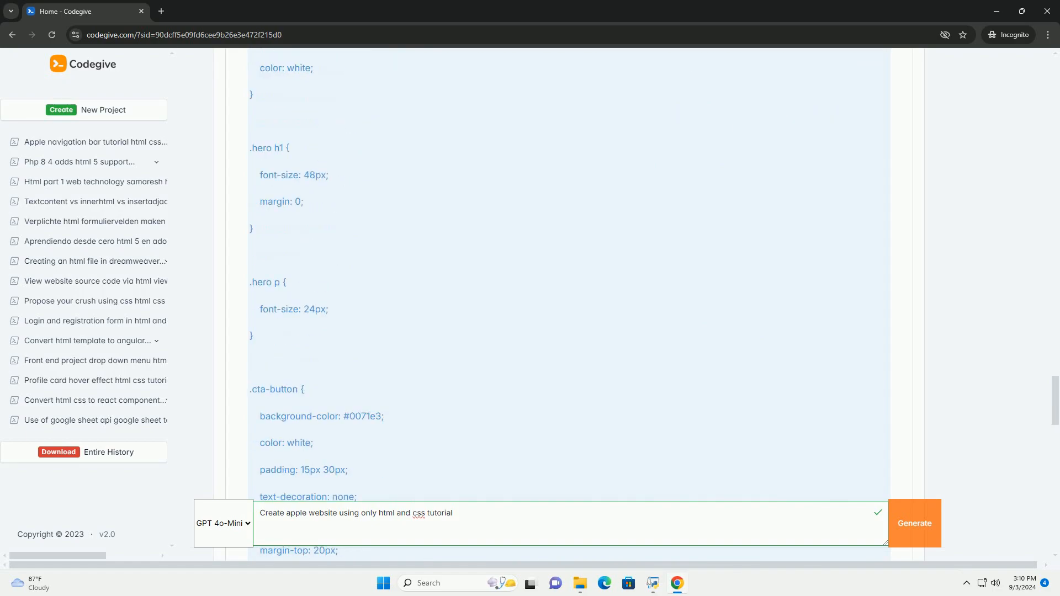